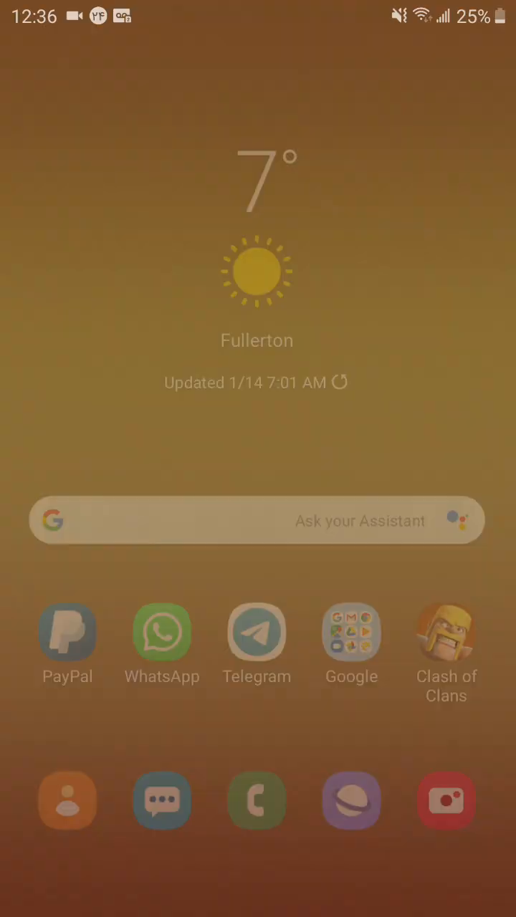
- Open the app drawer, then show recent apps with the eBay FM antenna listing
scroll(up, 3)
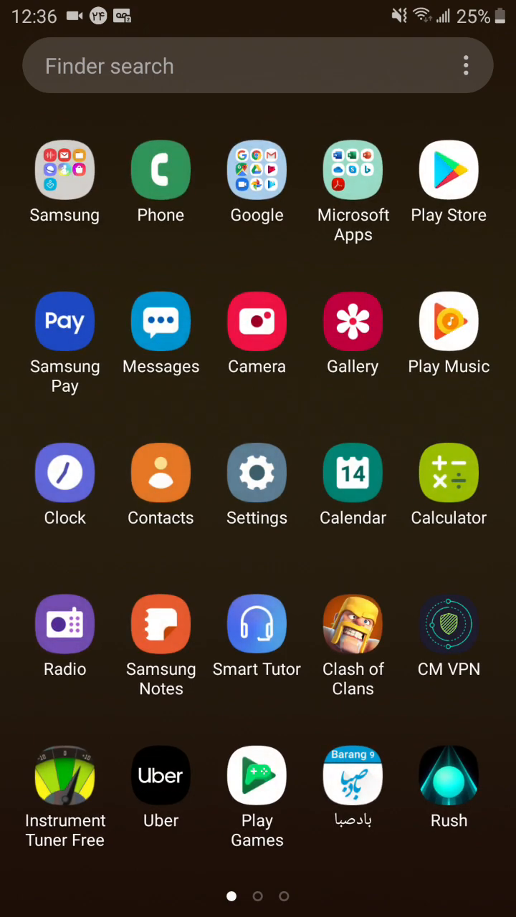
click(65, 623)
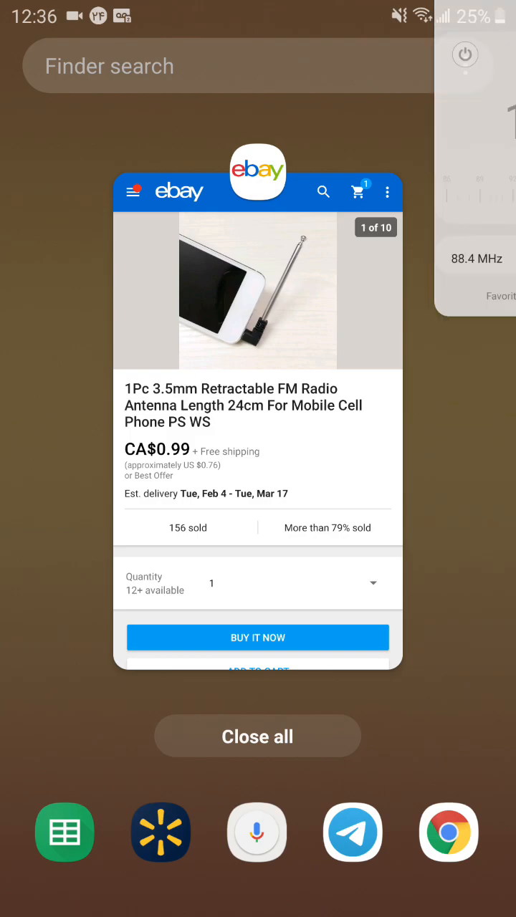
- Launch Play Store from the home screen and search for 'offline radio'
click(257, 735)
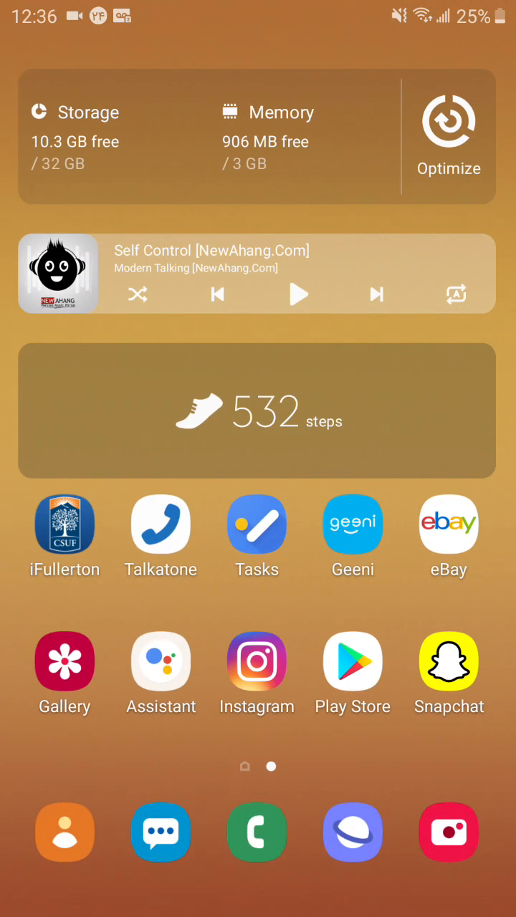
click(353, 660)
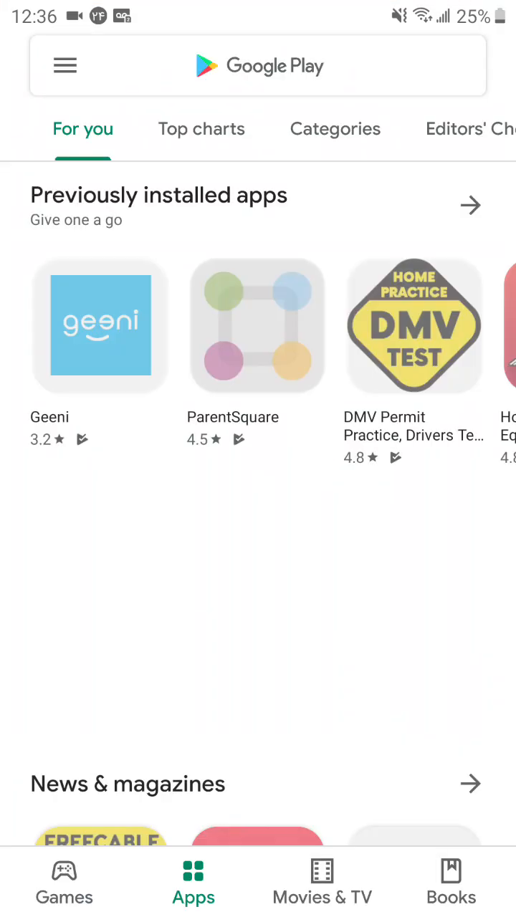
text(o)
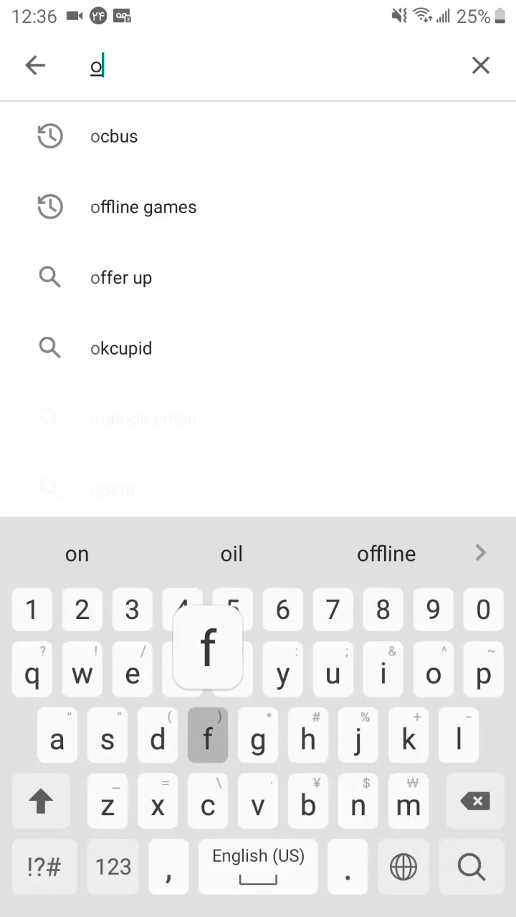
text(fflinr)
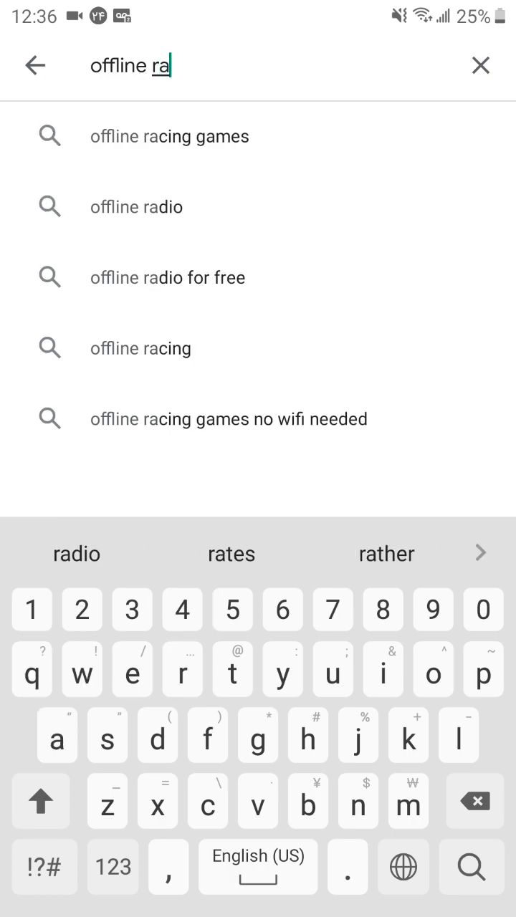
click(135, 207)
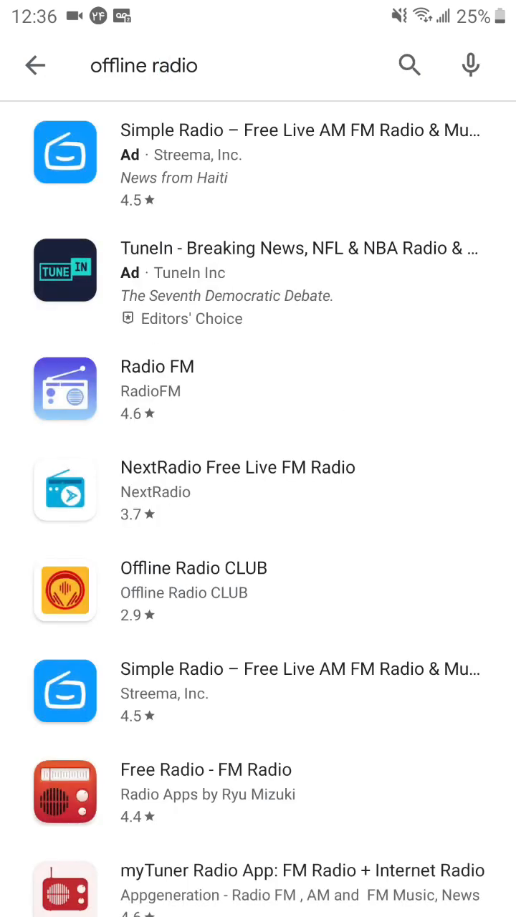
- Scroll down through the offline radio app results
scroll(down, 3)
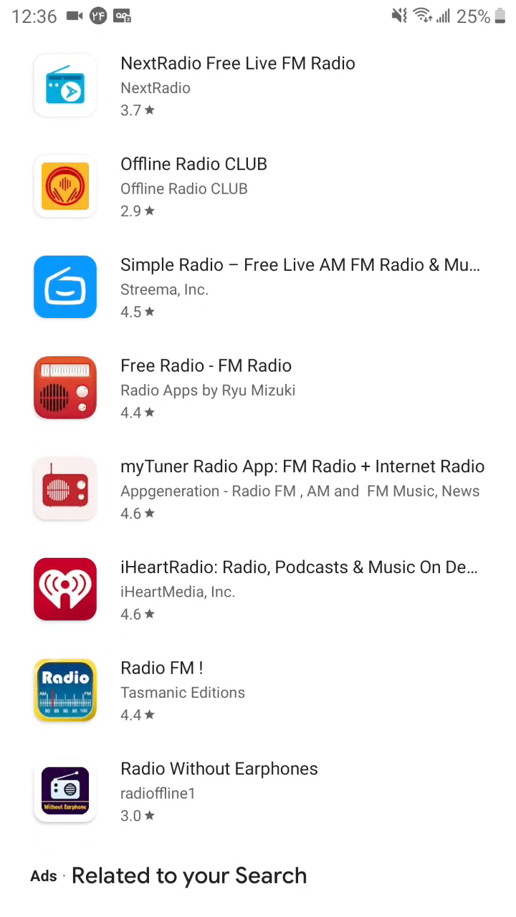
scroll(down, 3)
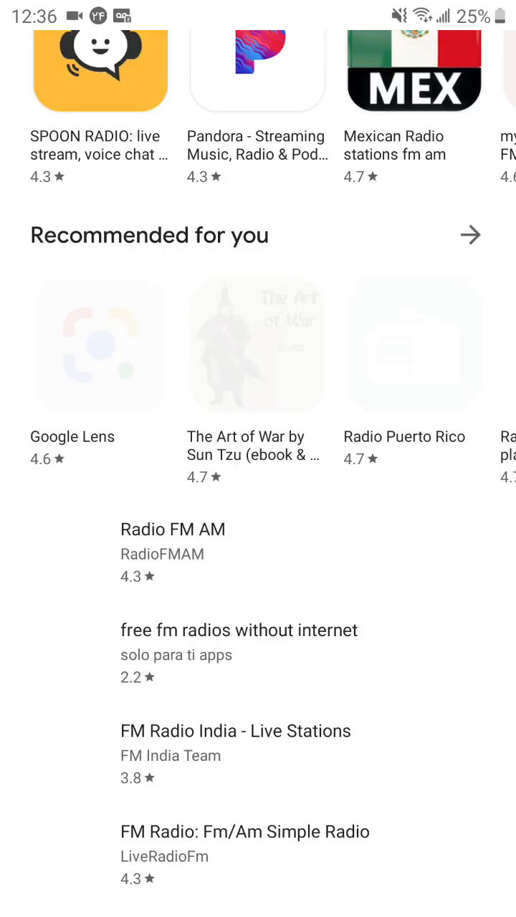
scroll(down, 3)
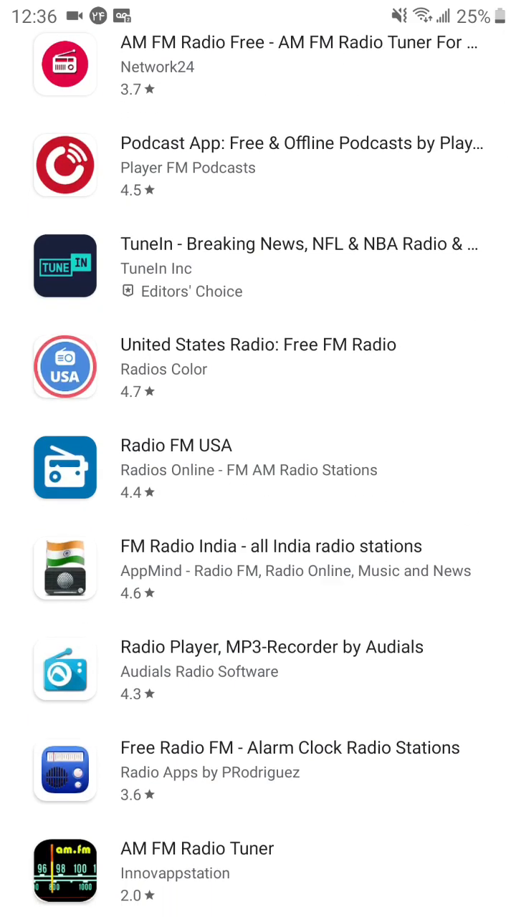
scroll(down, 3)
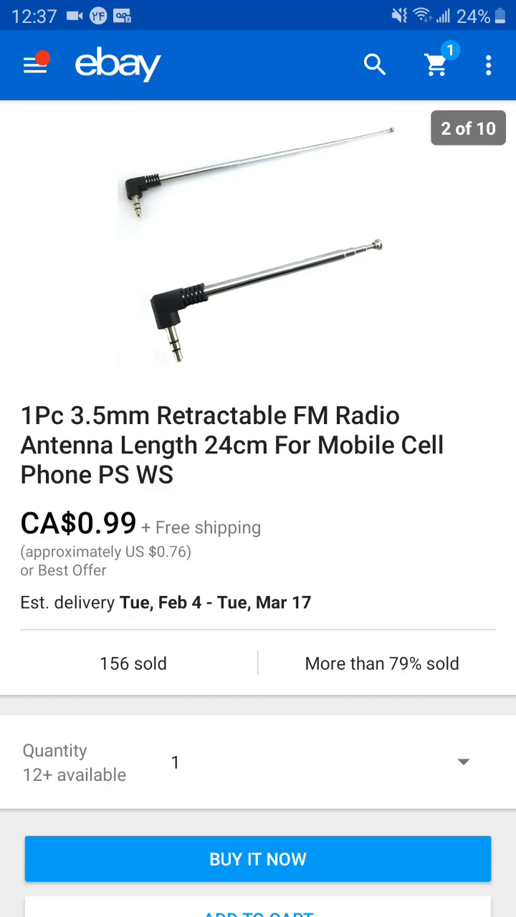
- Swipe through the retractable FM antenna listing photos, images 2 and 5 of 10
scroll(left, 3)
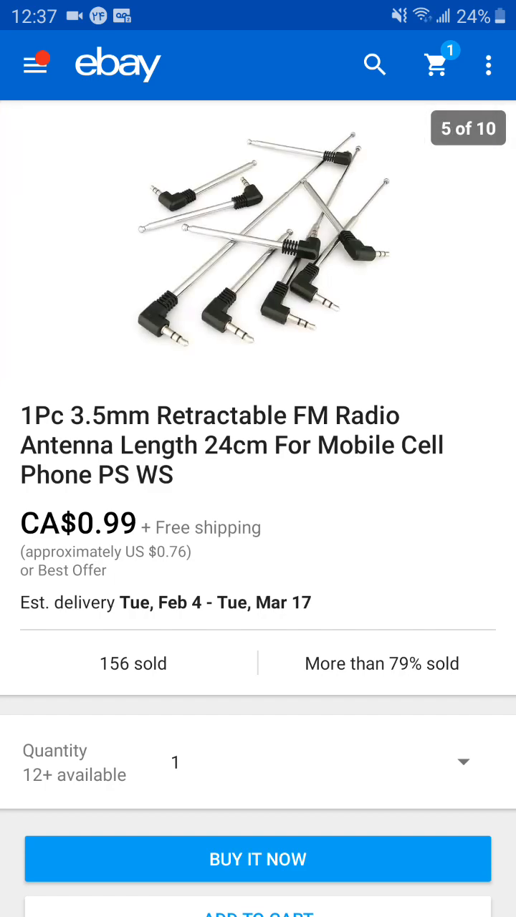
scroll(right, 3)
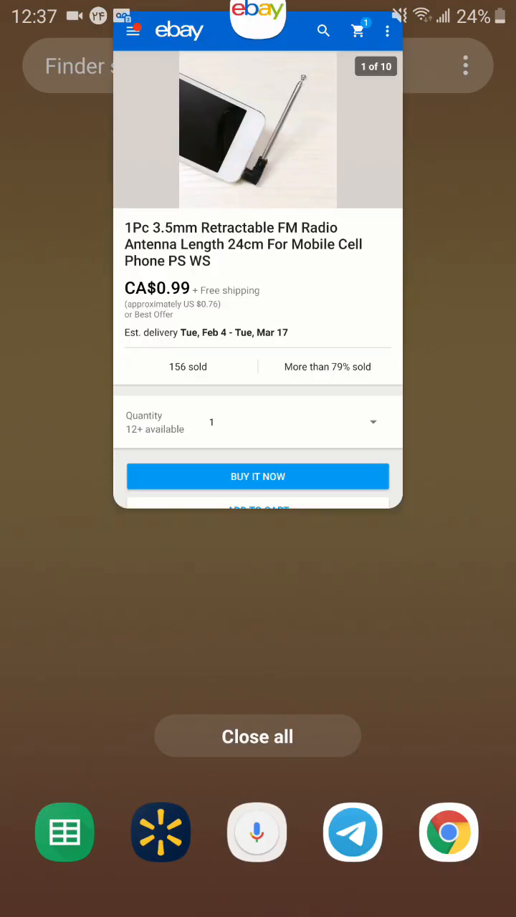
- Go from Recents to the app drawer and launch Samsung Radio at 106.0 MHz
click(257, 736)
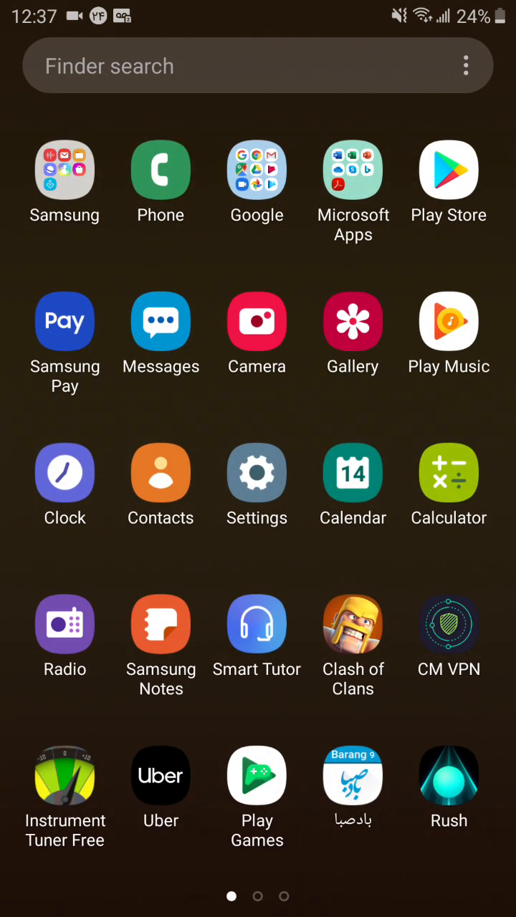
click(65, 623)
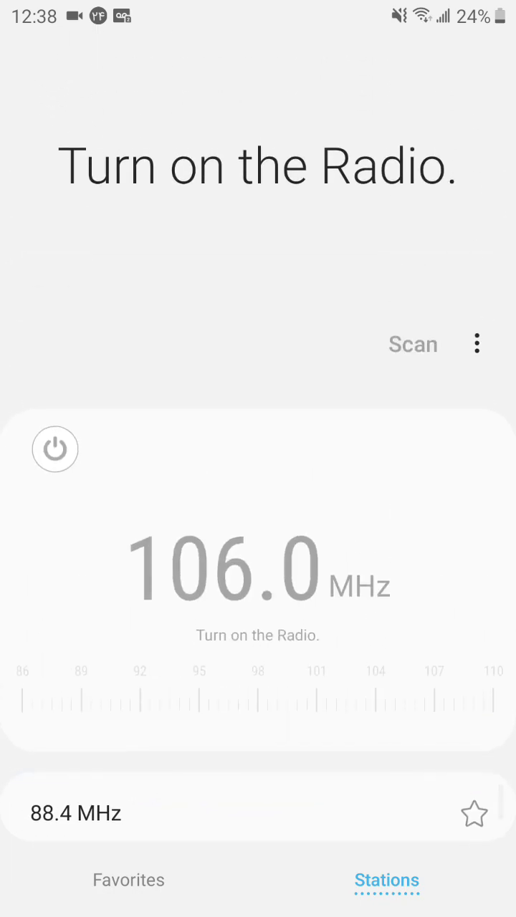
- Show recent apps from Samsung Radio, then go to the home screen
click(476, 344)
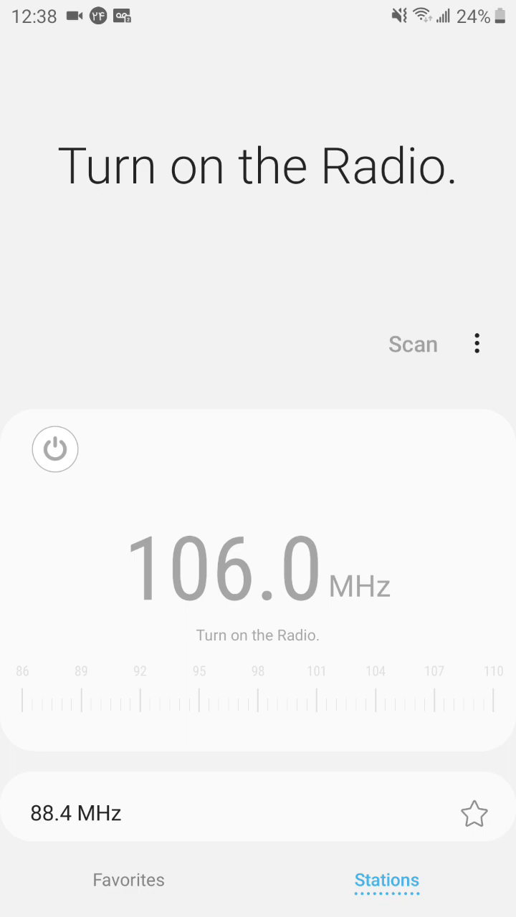
click(476, 344)
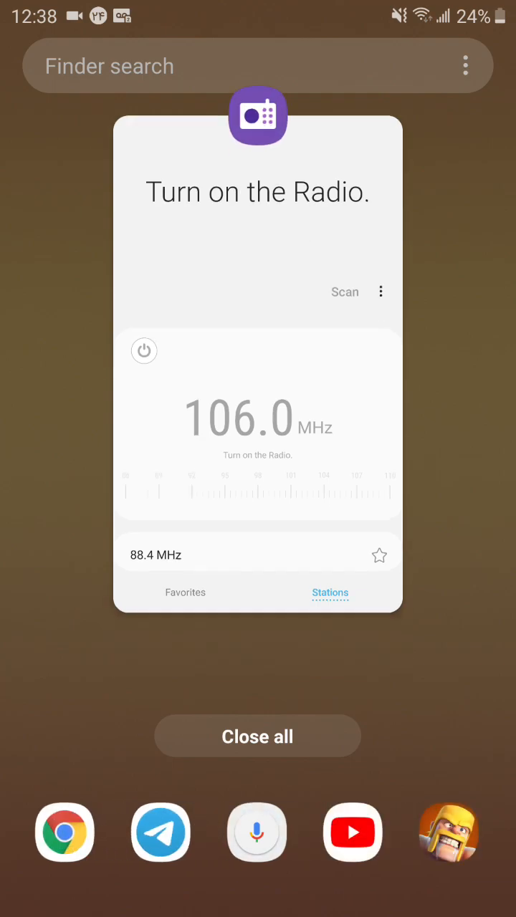
click(256, 736)
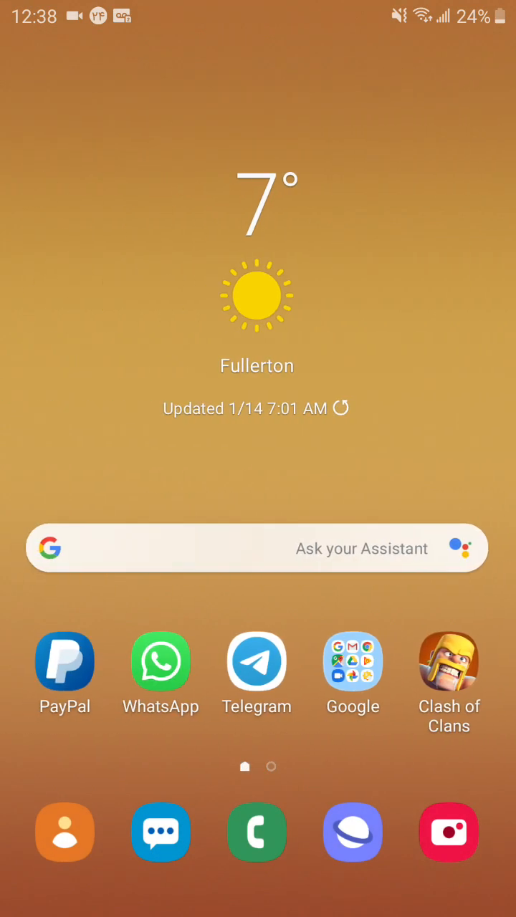